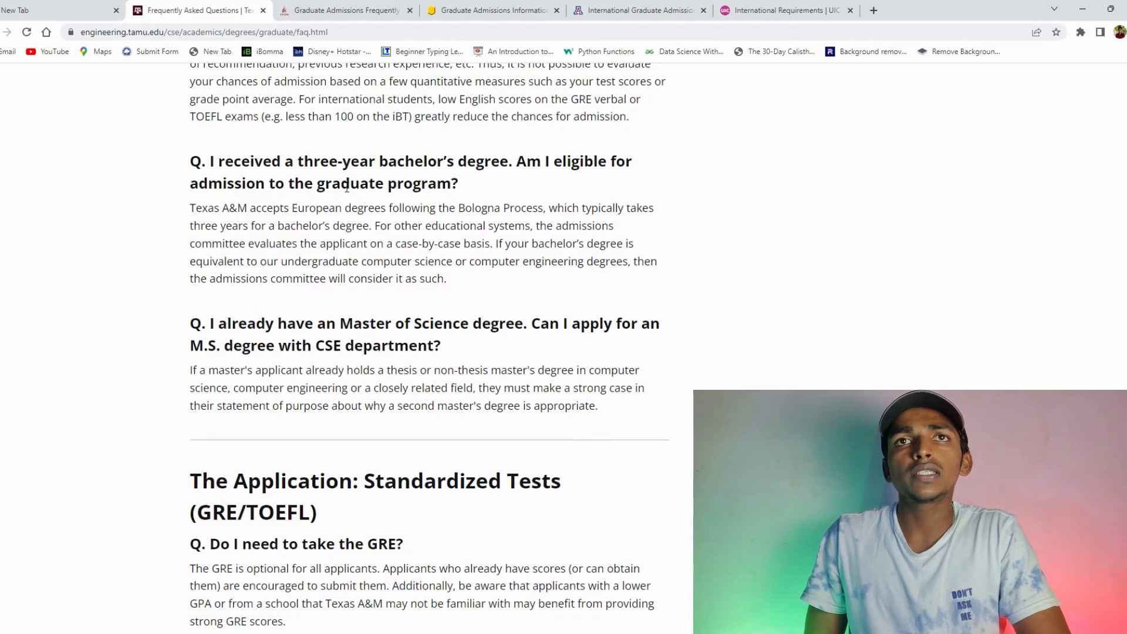
pyautogui.moveTo(479, 186)
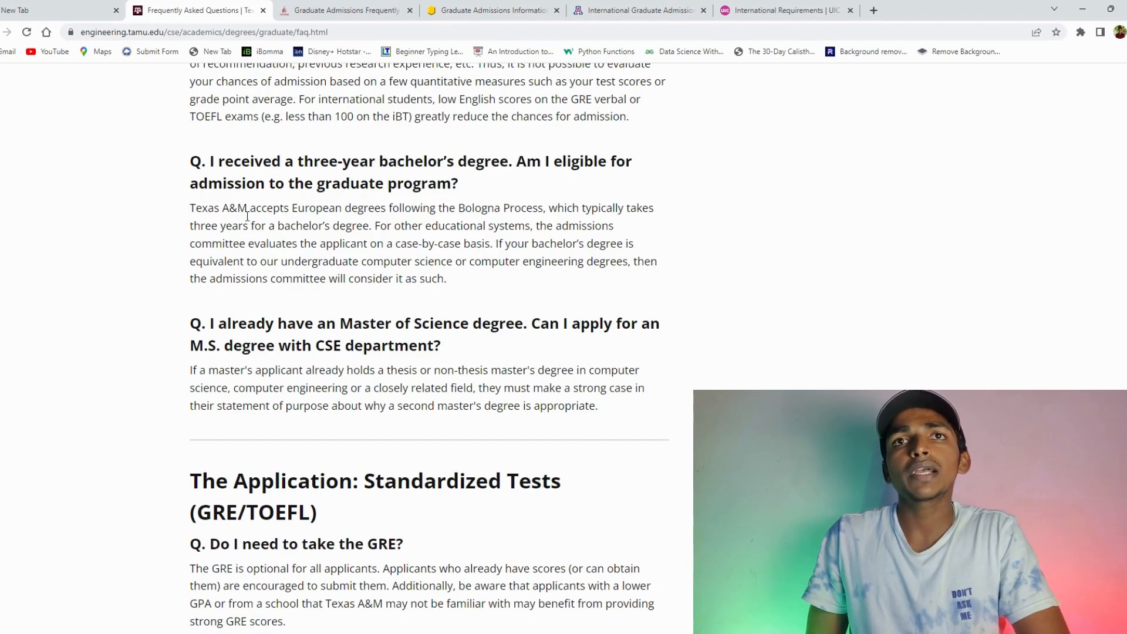
pyautogui.moveTo(523, 193)
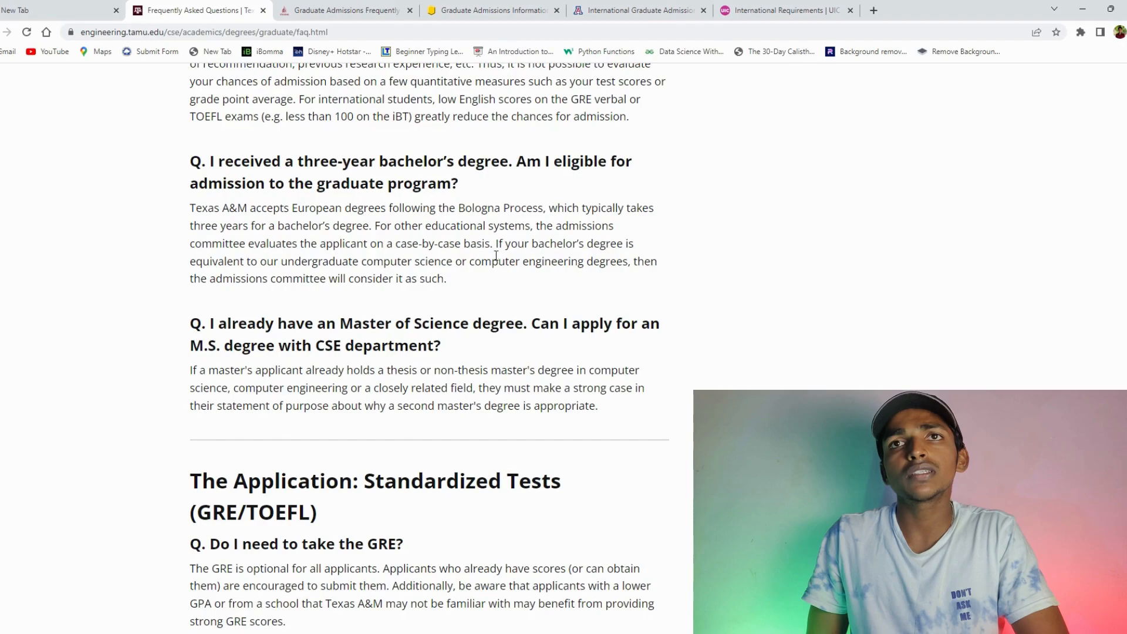
pyautogui.moveTo(616, 232)
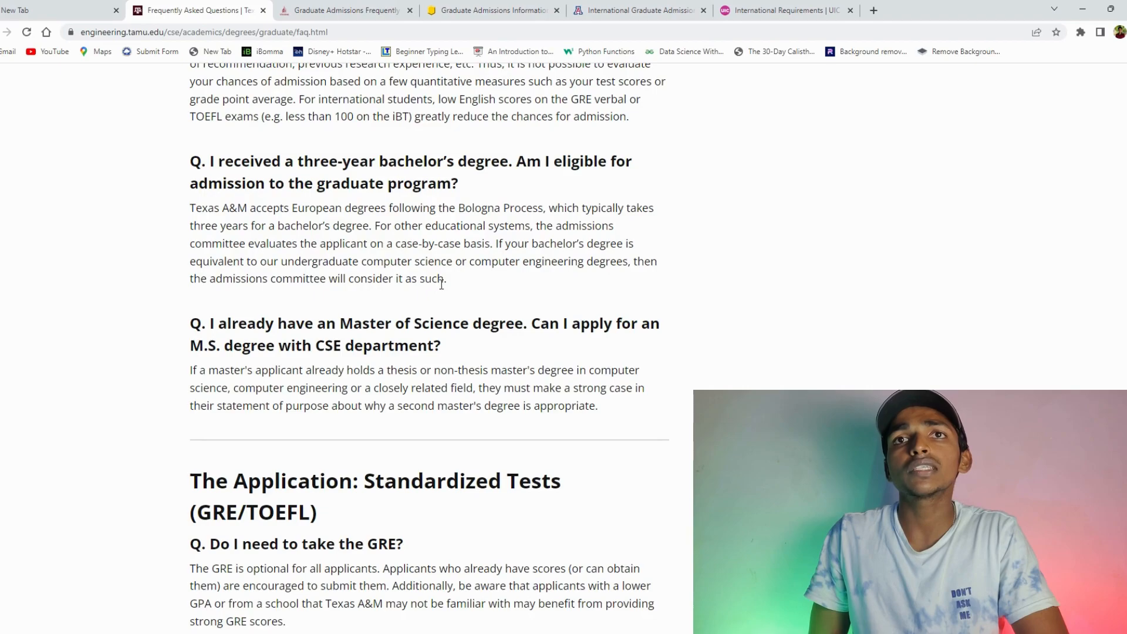
pyautogui.moveTo(570, 256)
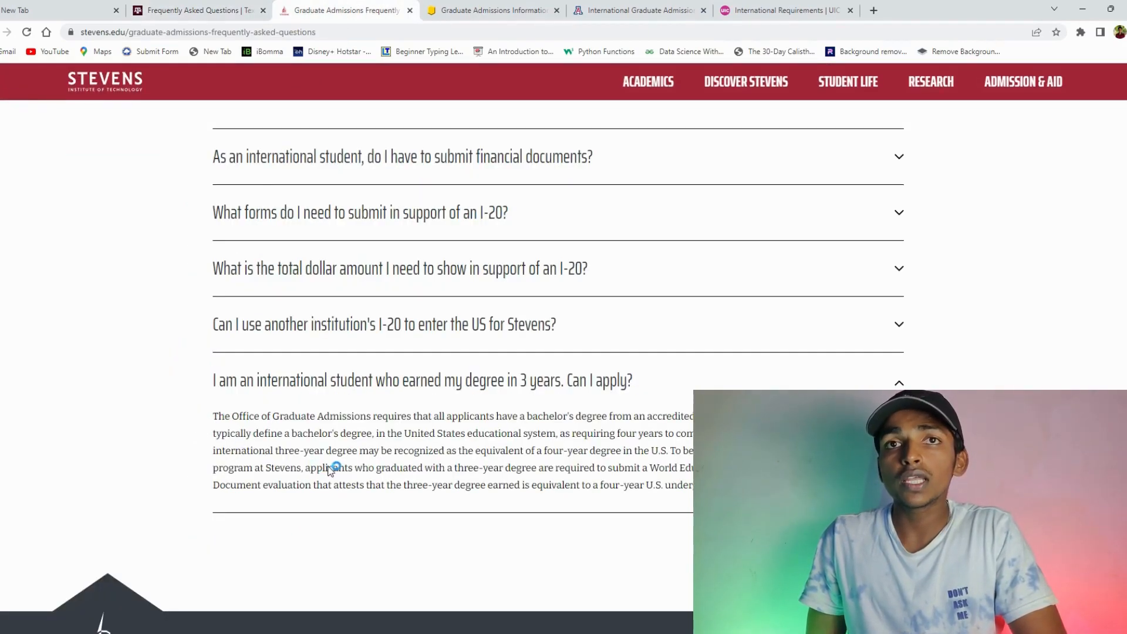
# - Read Stevens' three-year degree FAQ answer, highlighting the WES document-by-document evaluation sentence
pyautogui.scroll(-3)
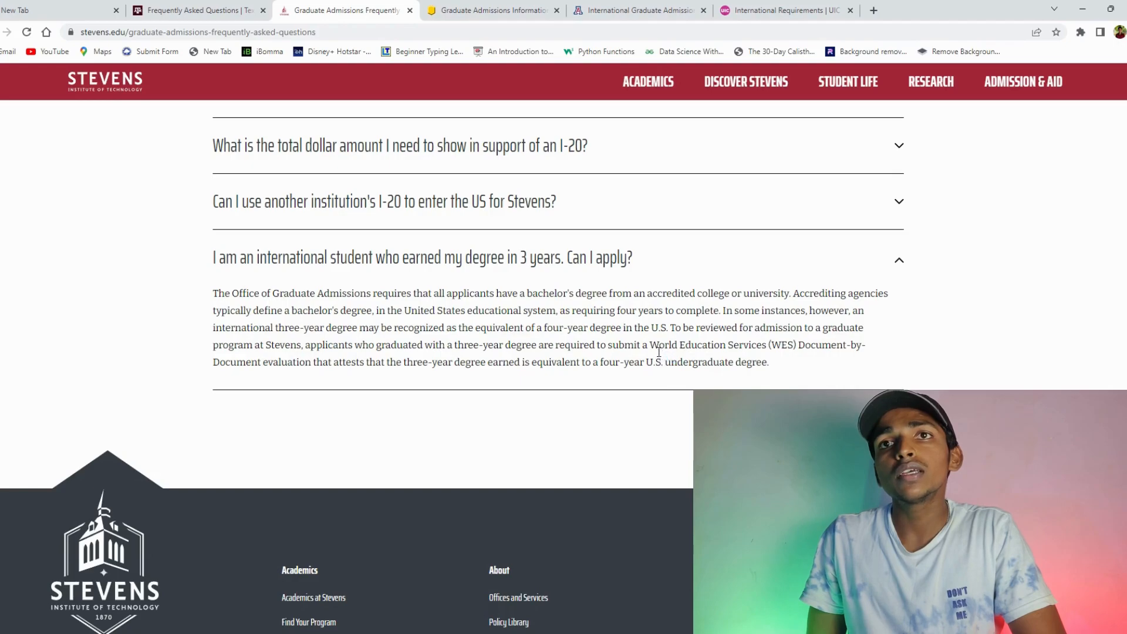
pyautogui.moveTo(649, 345); pyautogui.dragTo(769, 361)
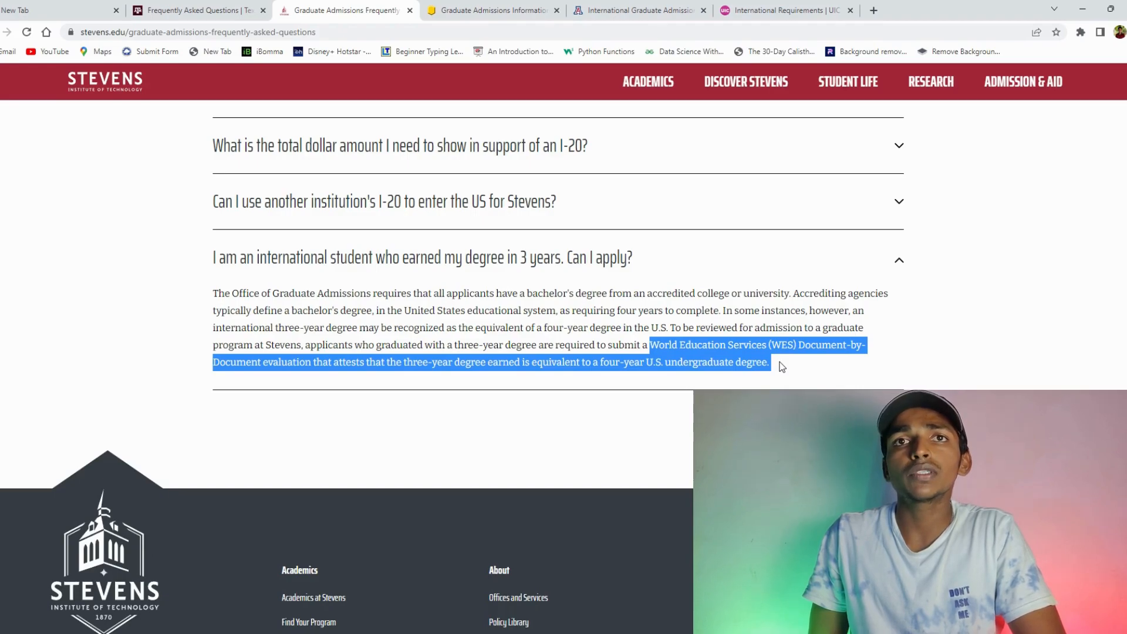
pyautogui.moveTo(780, 371)
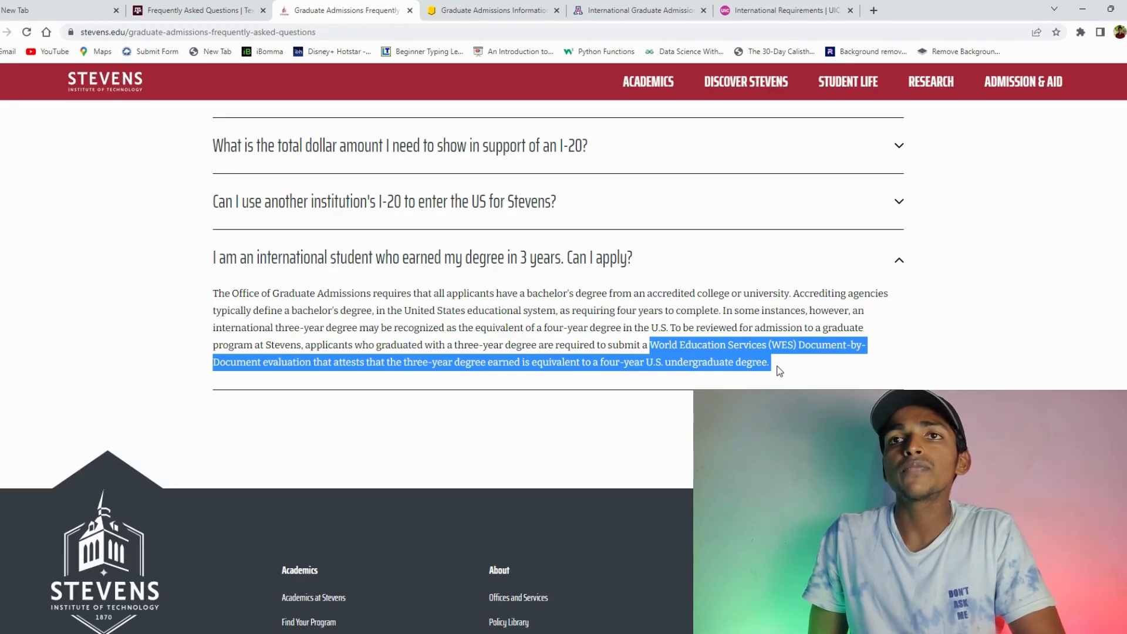
pyautogui.moveTo(791, 374)
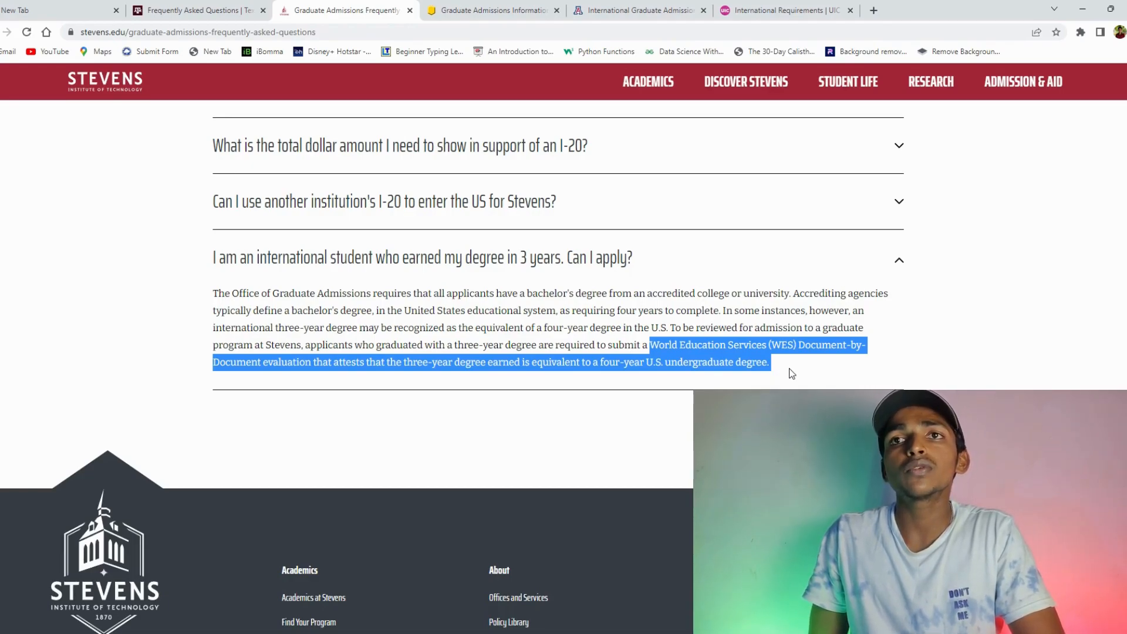
pyautogui.click(790, 371)
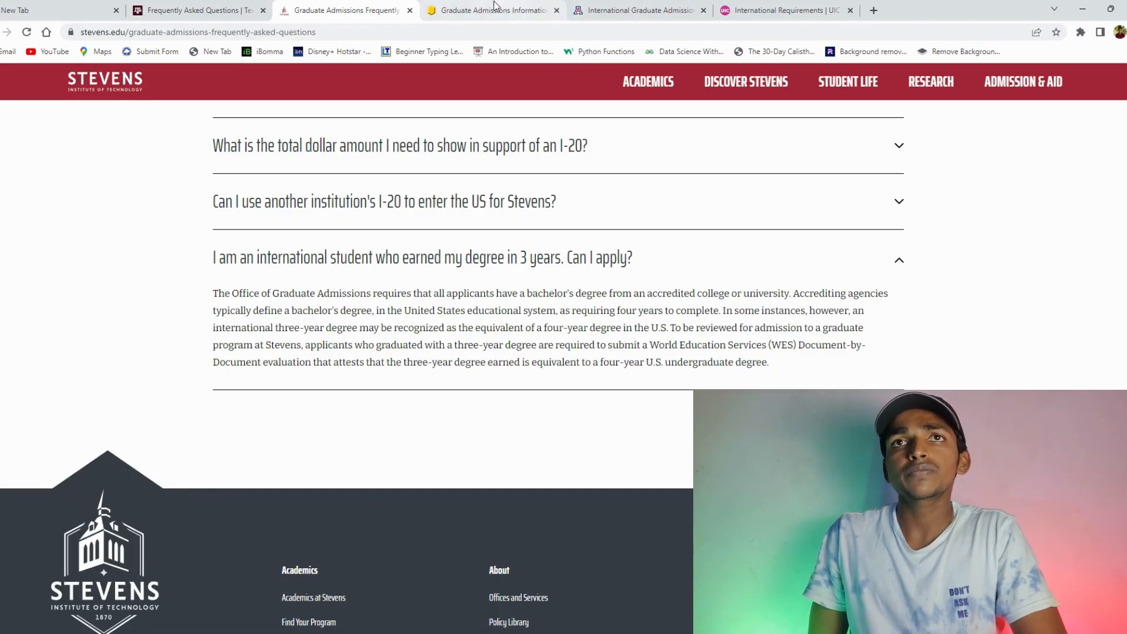
# - Show Cal State LA's FAQ on three-year degrees from India or Pakistan, highlighting the degree-plus-Post-Graduate-Diploma sentence
pyautogui.click(490, 10)
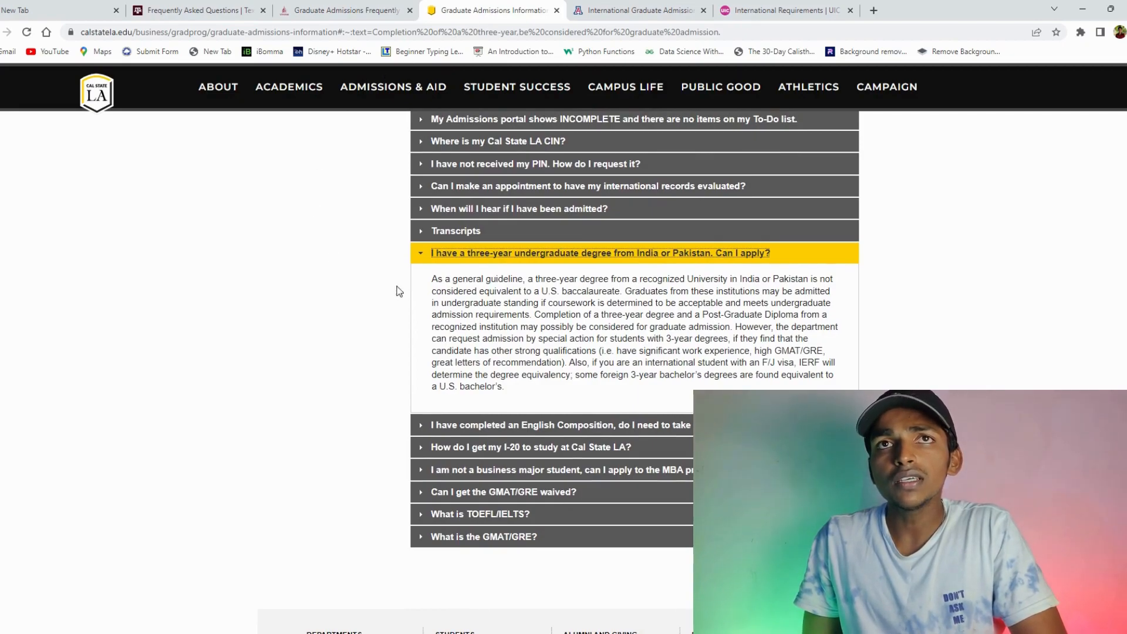
pyautogui.moveTo(394, 224)
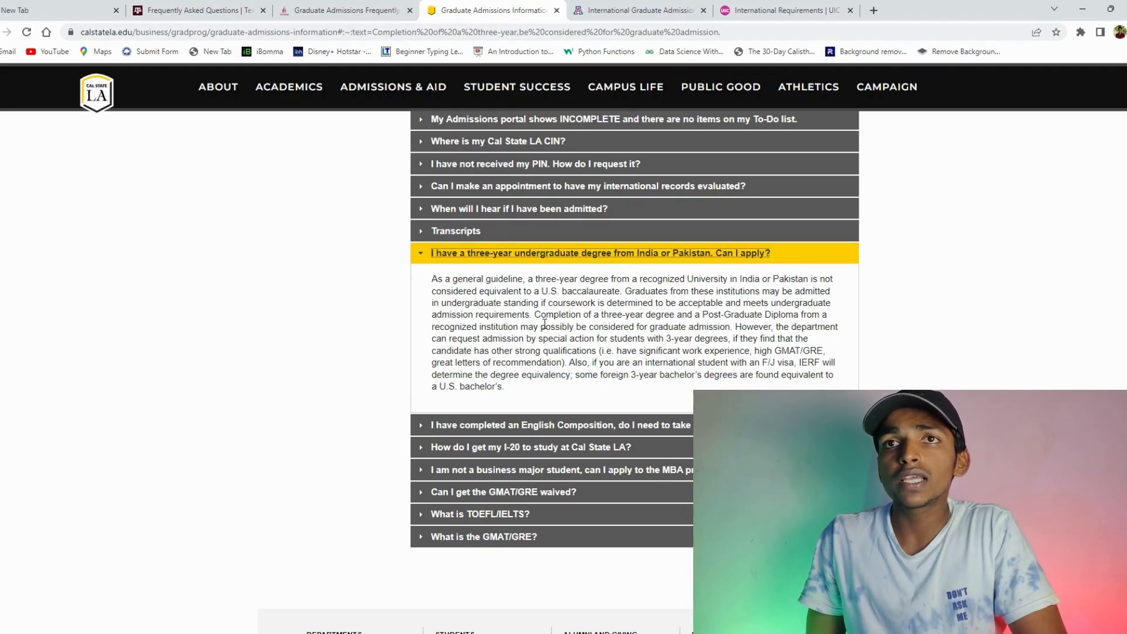
pyautogui.moveTo(539, 314); pyautogui.dragTo(732, 326)
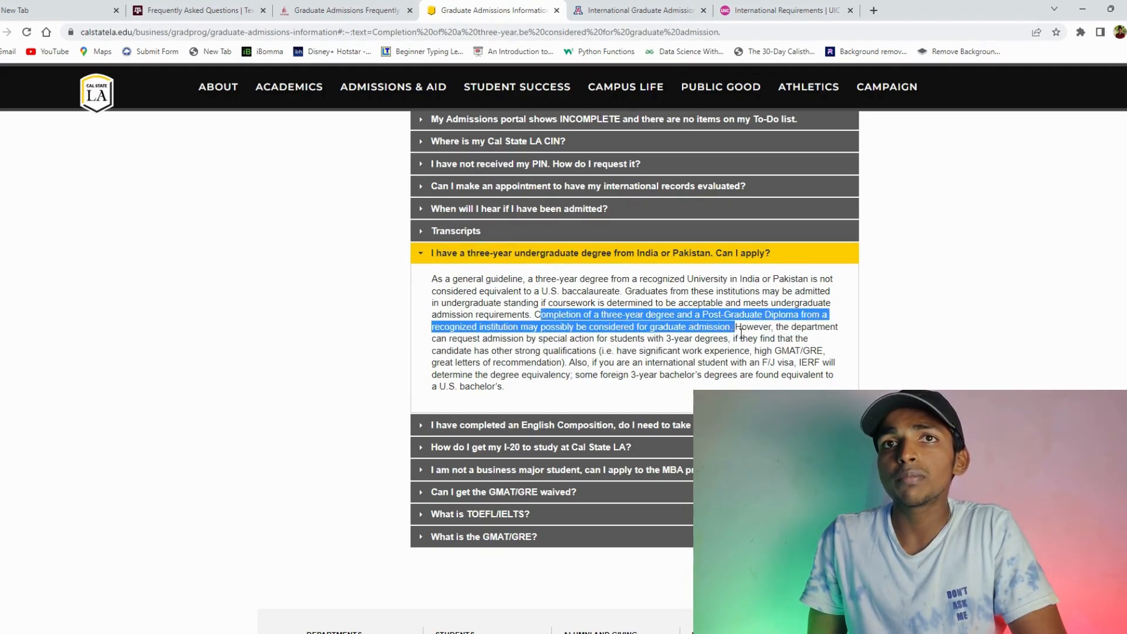
pyautogui.moveTo(732, 326); pyautogui.dragTo(754, 351)
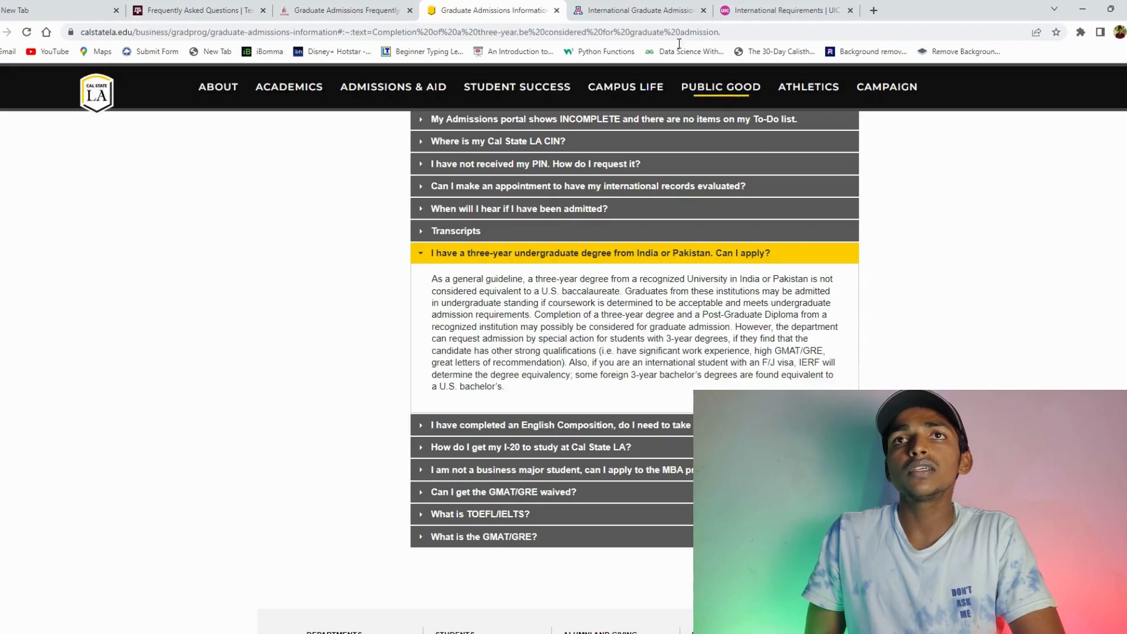
# - Show the India row of University of Arizona's By Country minimum degree requirements table
pyautogui.click(644, 11)
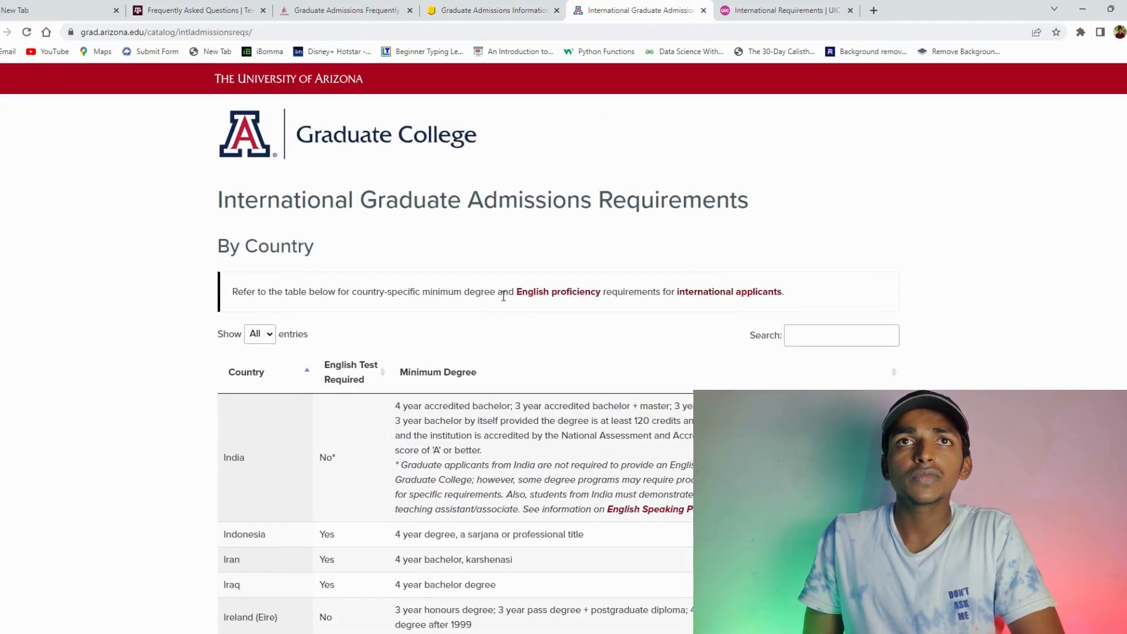
pyautogui.scroll(-3)
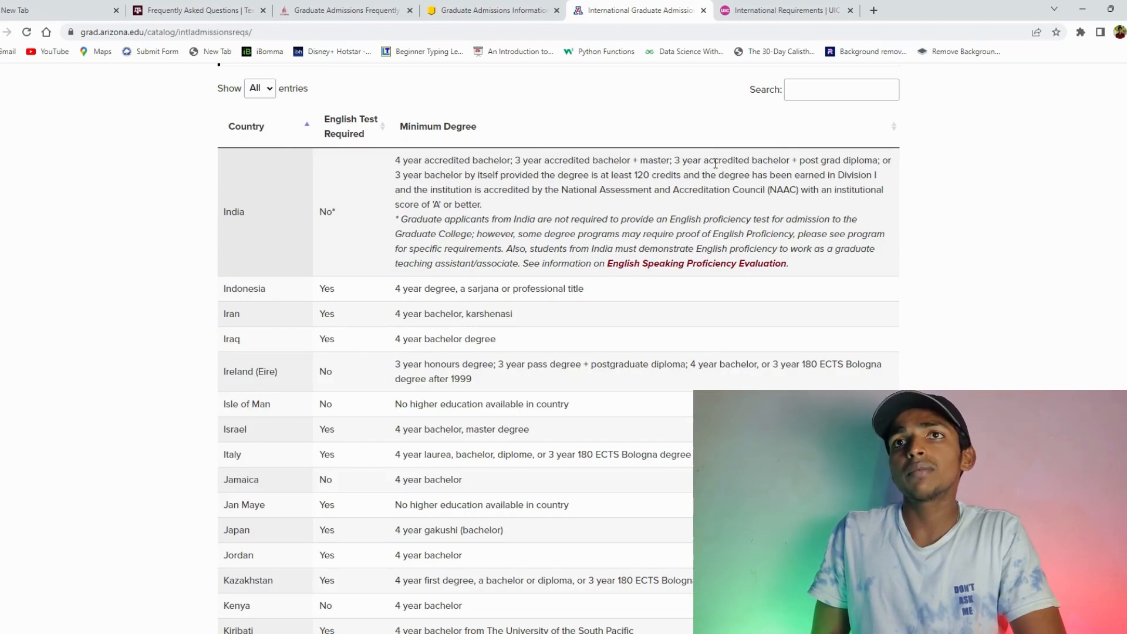
pyautogui.moveTo(826, 144)
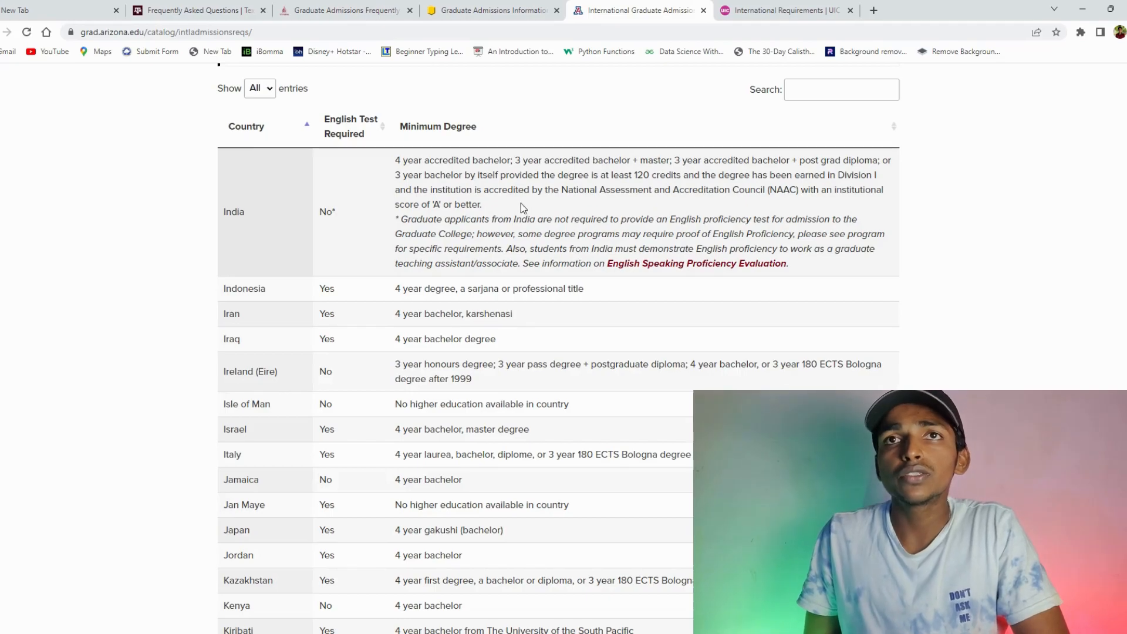
pyautogui.moveTo(637, 210)
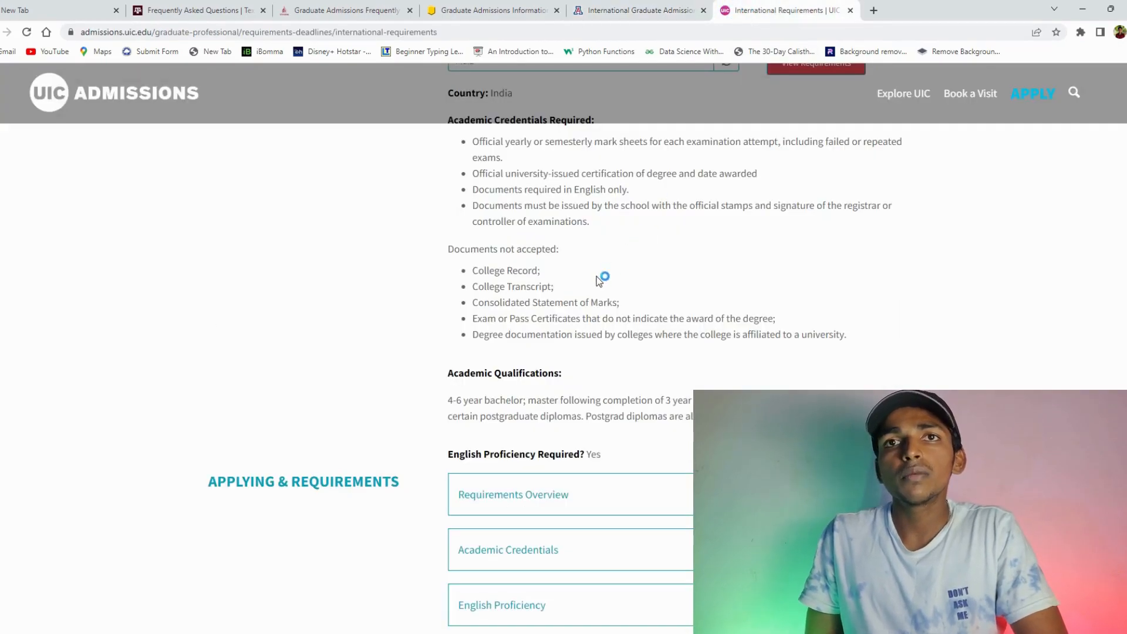
# - Review UIC's Academic Qualifications for India, then return to the Texas A&M three-year degree FAQ
pyautogui.scroll(3)
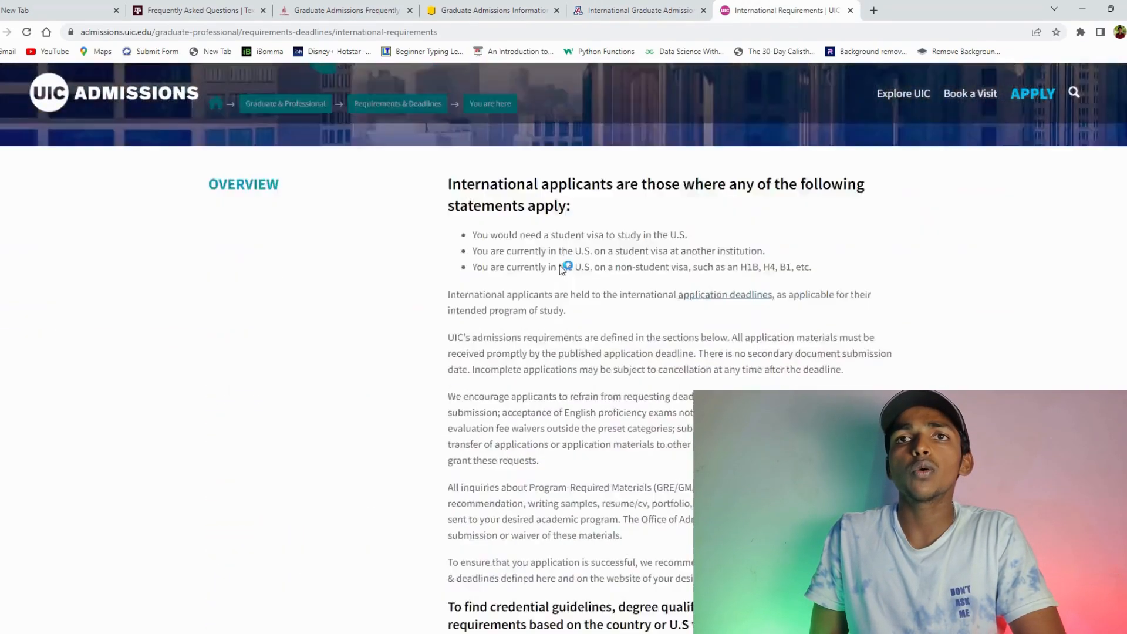
pyautogui.scroll(-3)
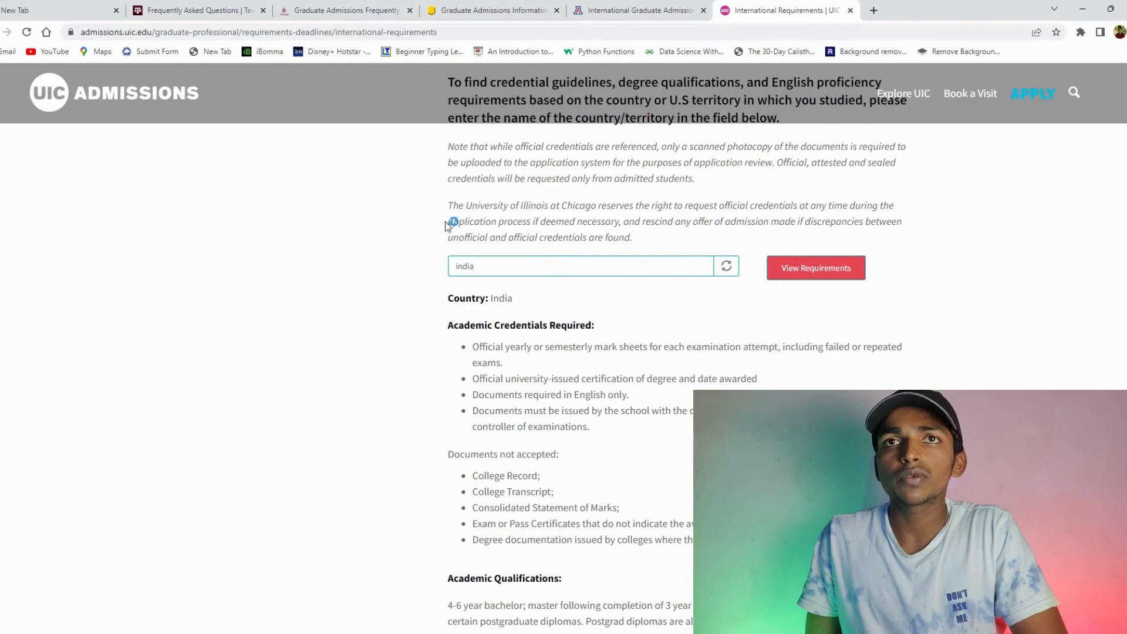
pyautogui.scroll(-3)
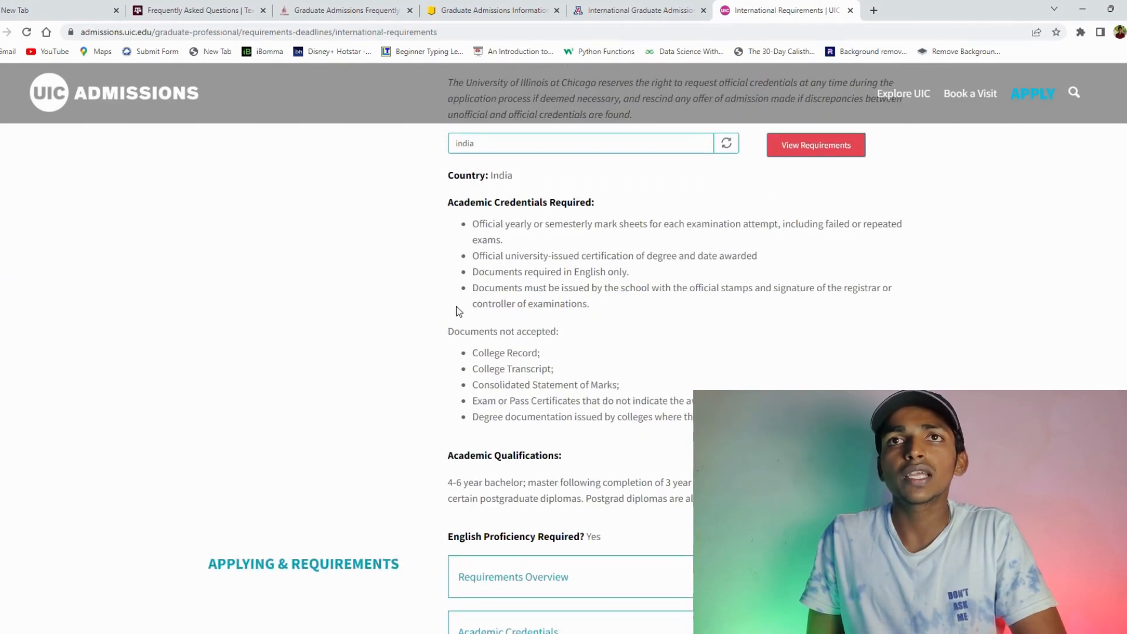
pyautogui.scroll(-3)
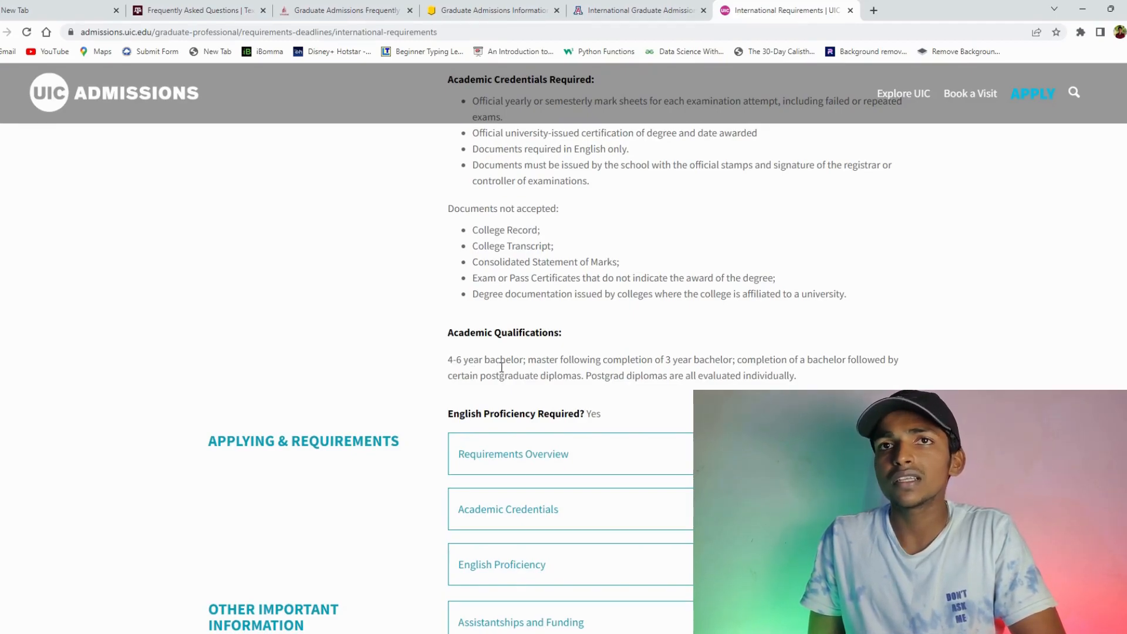
pyautogui.moveTo(643, 372)
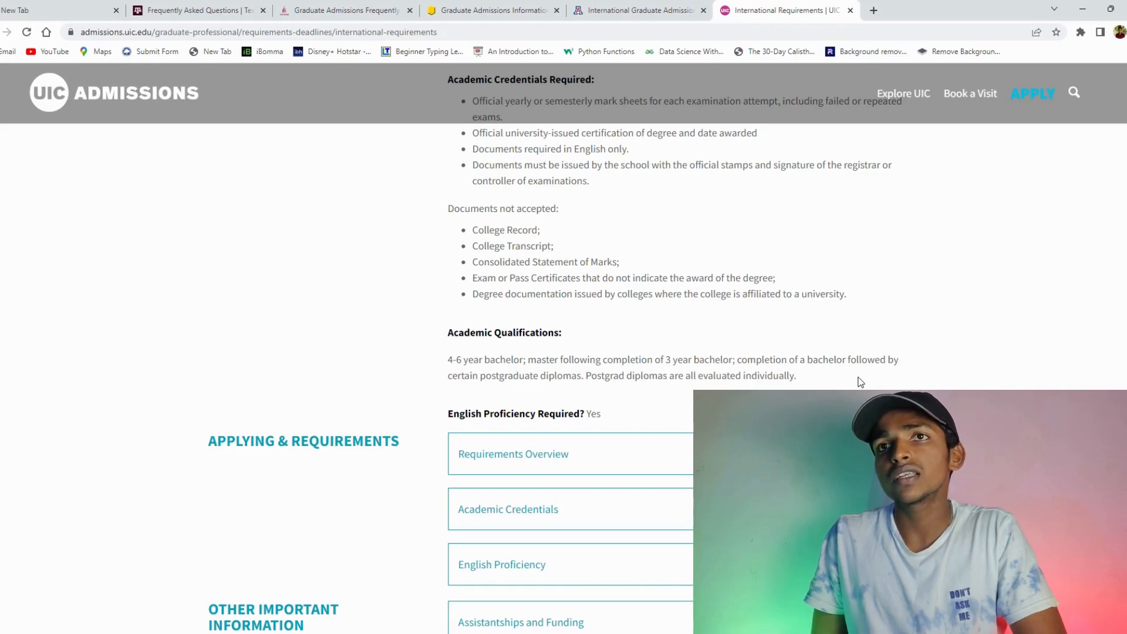
pyautogui.moveTo(882, 374)
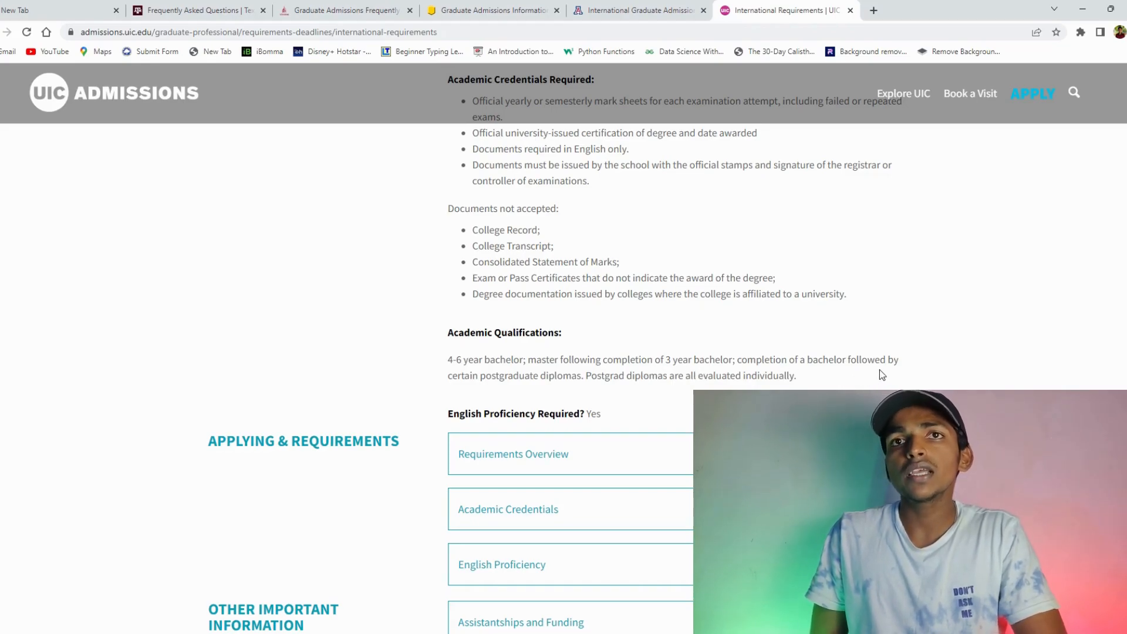
pyautogui.moveTo(541, 399)
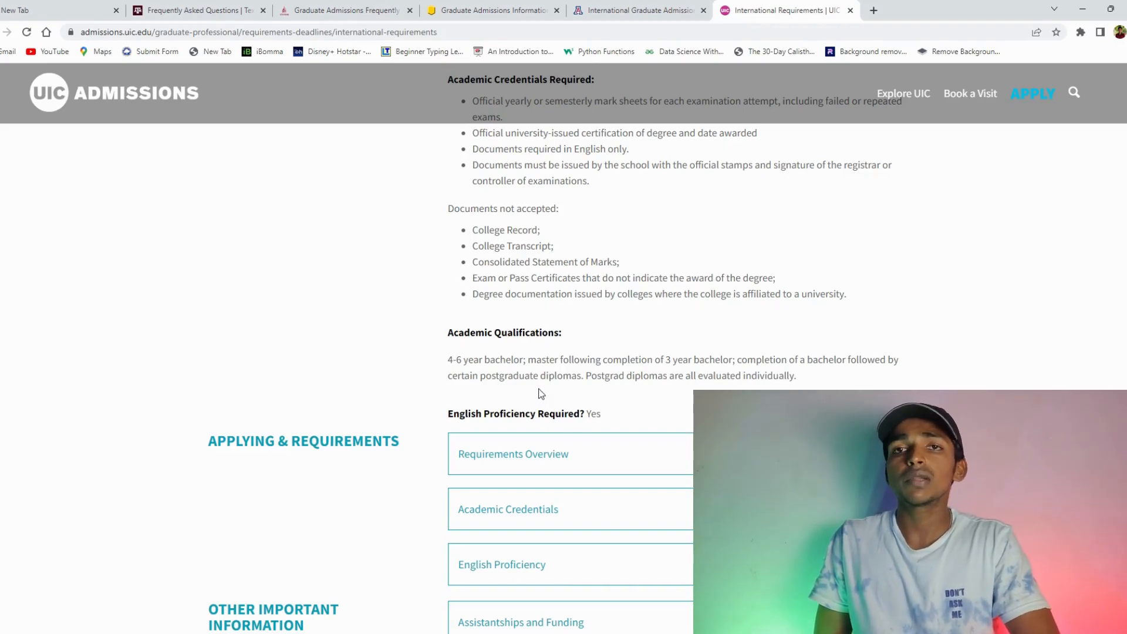
pyautogui.click(199, 10)
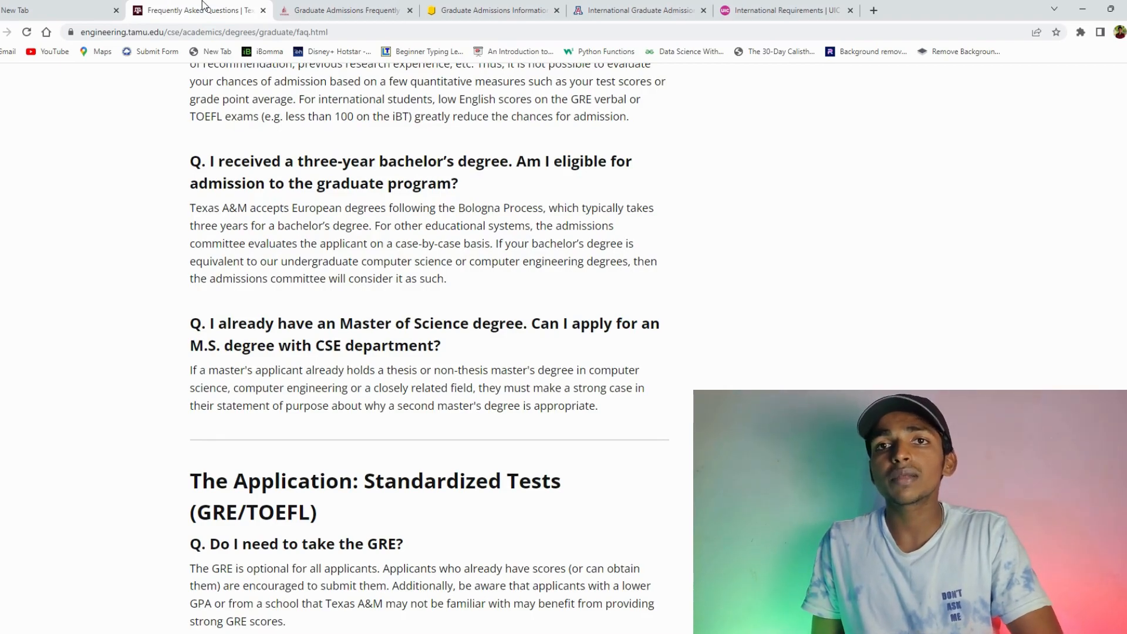